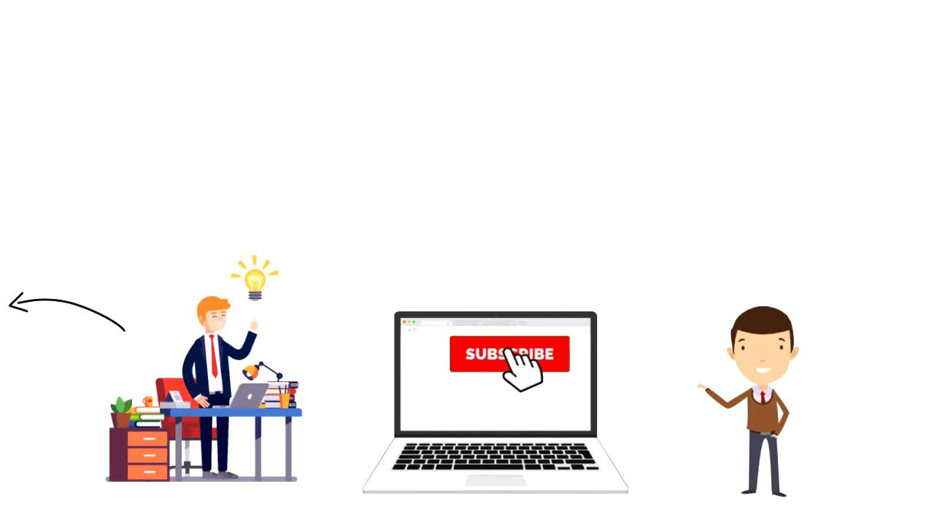
# - Switch the laptop's red SUBSCRIBE button to the grey SUBSCRIBED state with the notification bell
pyautogui.click(509, 355)
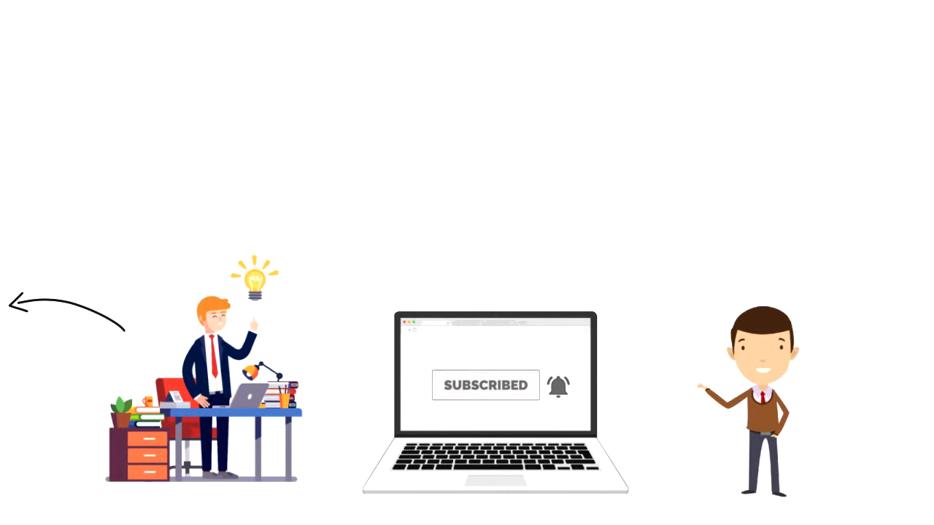